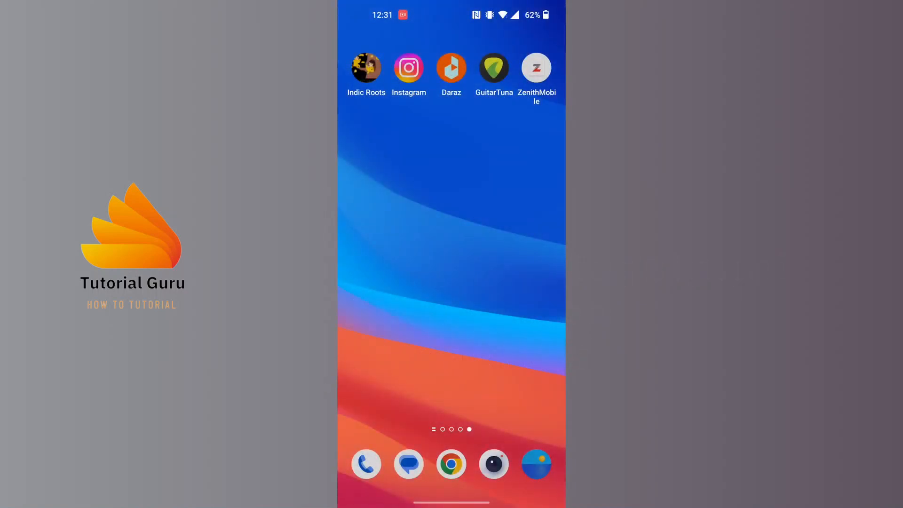
# Step: Launch Instagram from the home screen and go to your own profile page
pyautogui.click(408, 67)
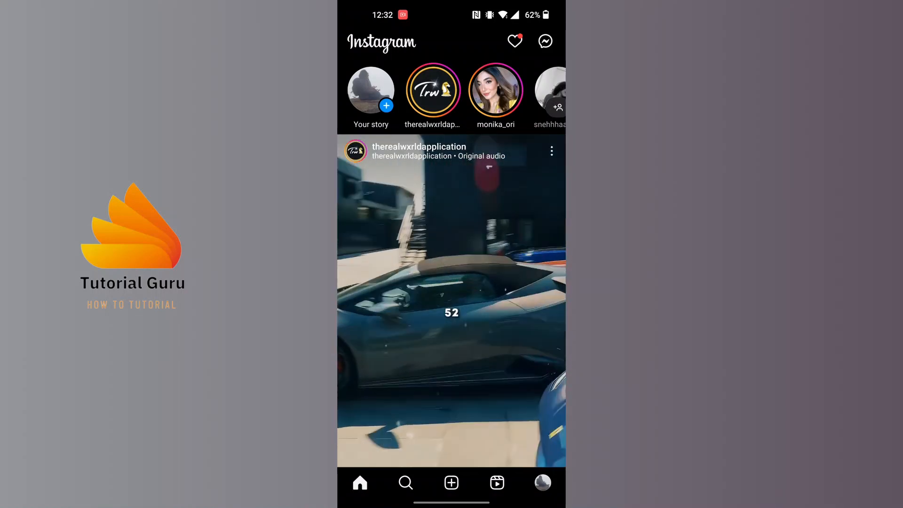
pyautogui.click(542, 482)
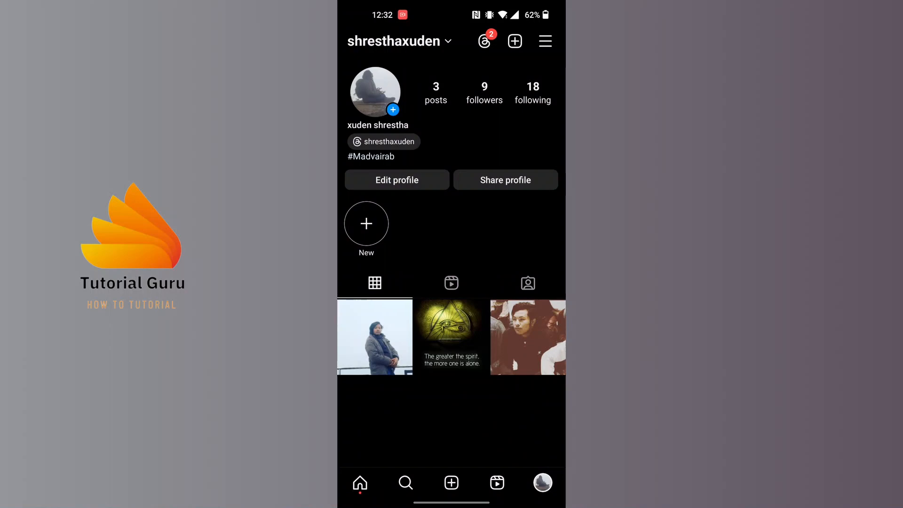
# Step: Open the profile menu and scroll down to Switch to professional account under Account type and tools
pyautogui.click(545, 41)
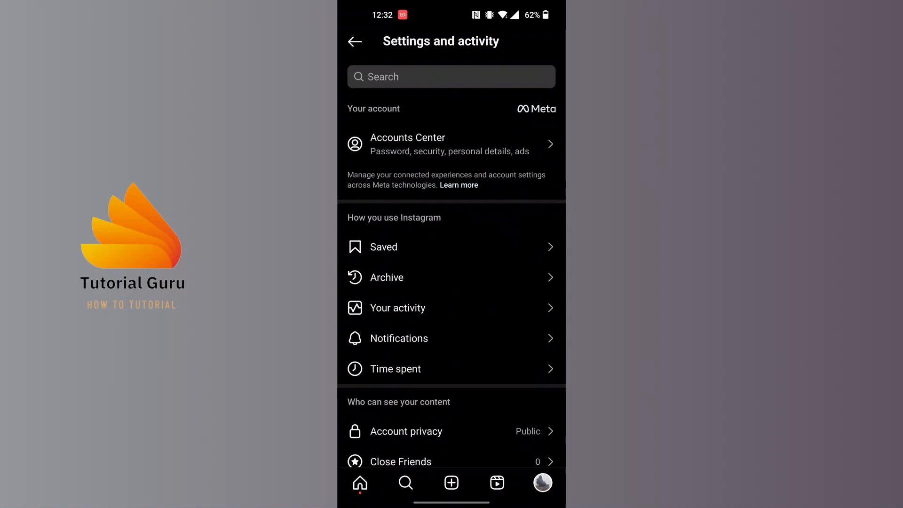
pyautogui.scroll(-3)
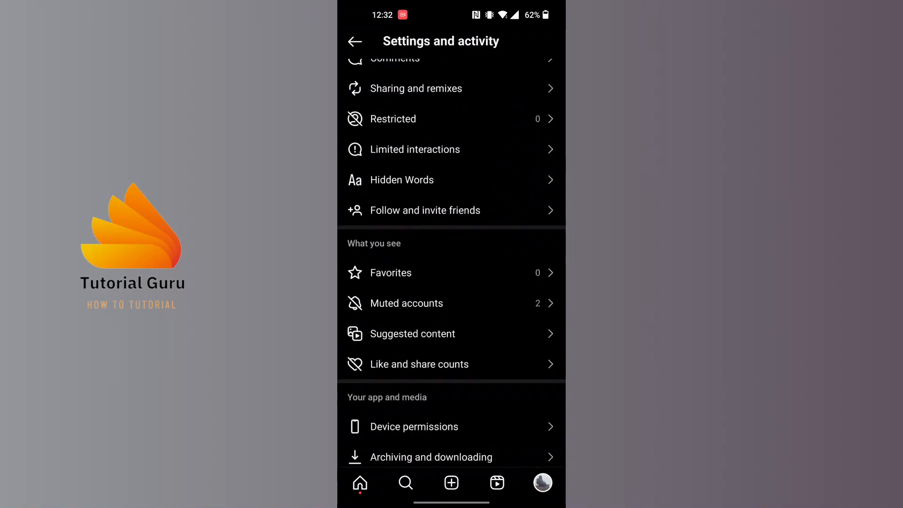
pyautogui.scroll(-3)
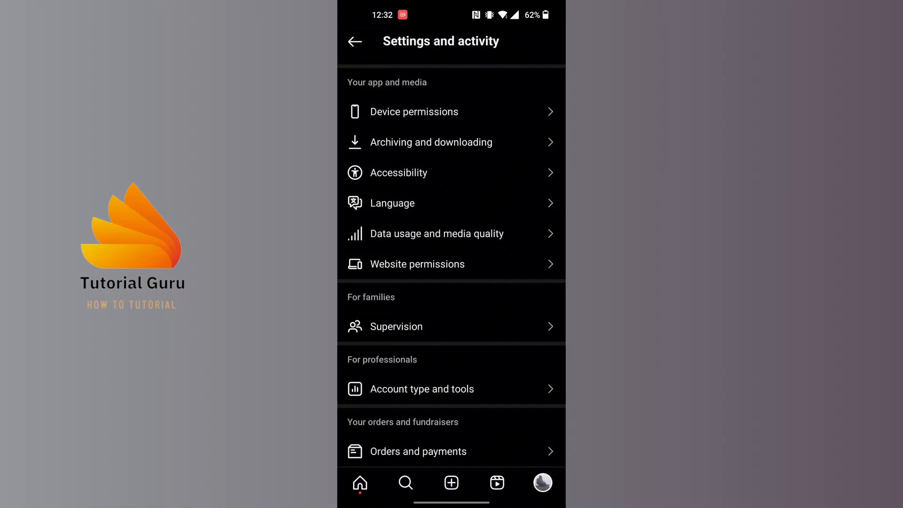
pyautogui.scroll(-3)
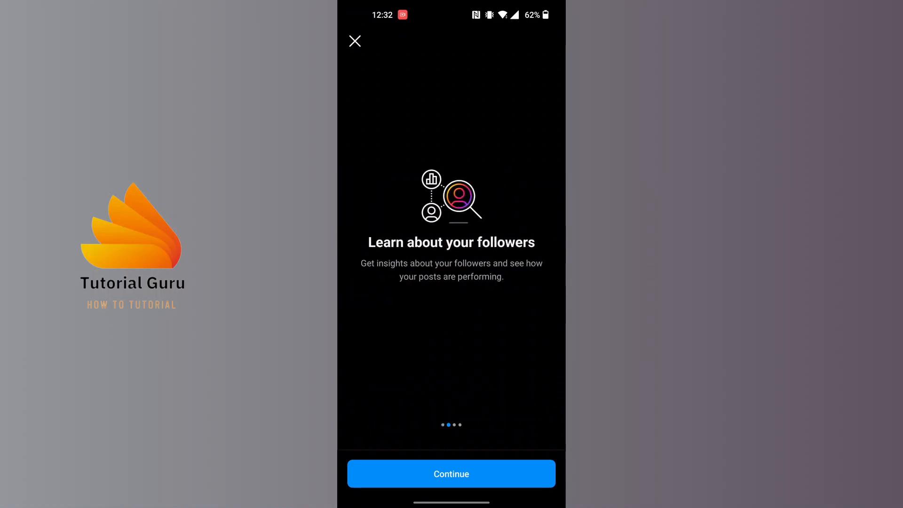
# Step: Continue through both professional-account introduction screens to the category picker
pyautogui.click(450, 474)
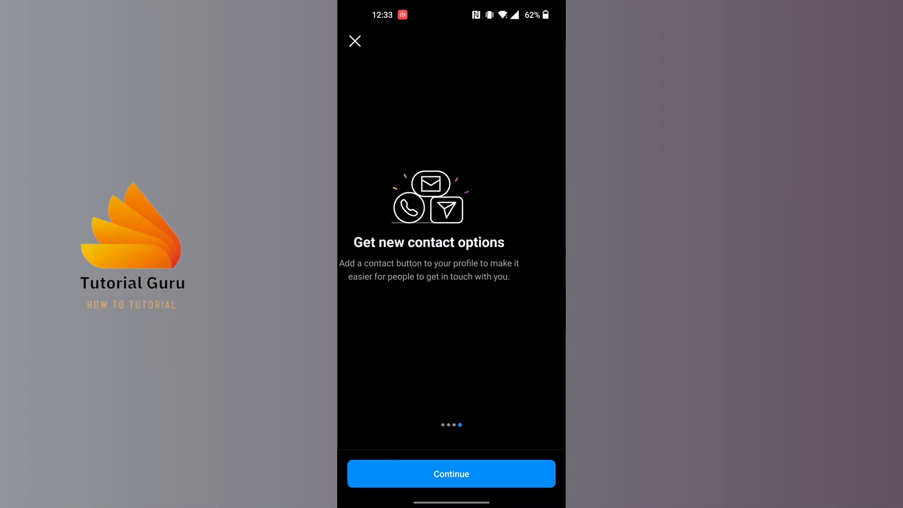
pyautogui.click(451, 474)
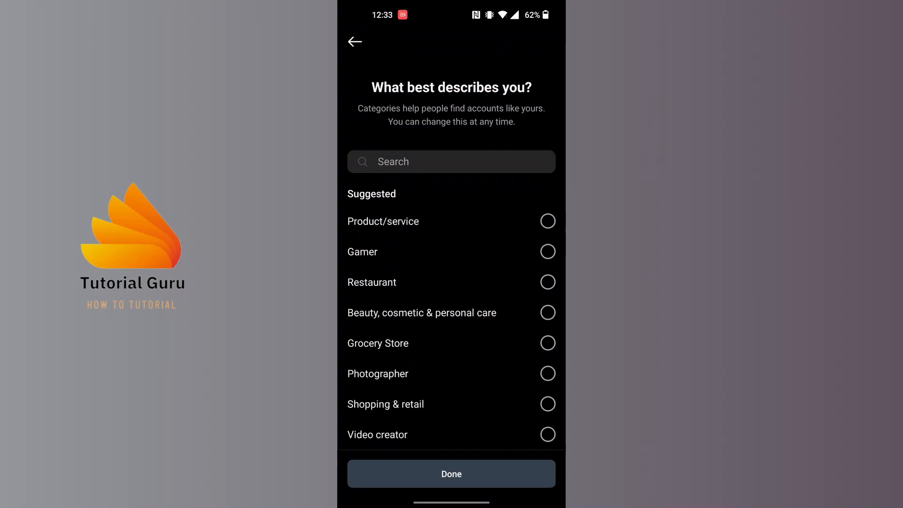
# Step: Pick Digital creator from the category list and confirm it
pyautogui.scroll(-3)
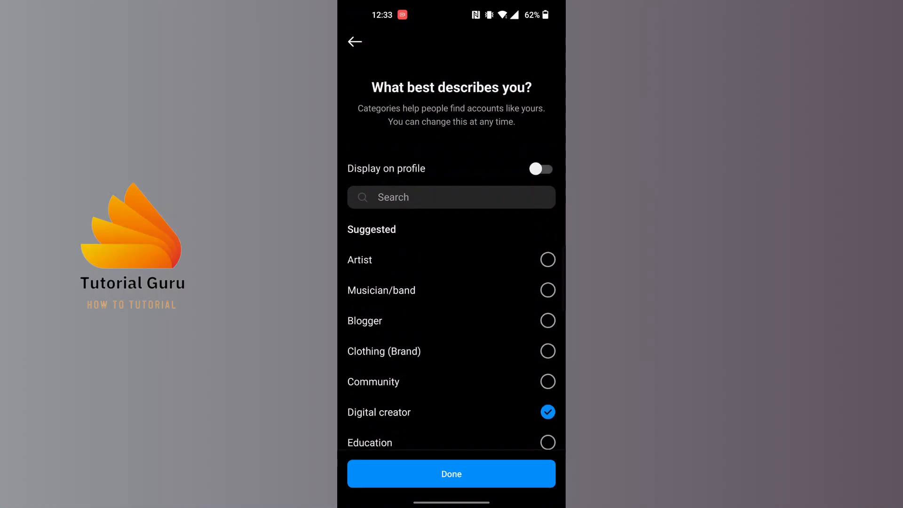
pyautogui.click(451, 473)
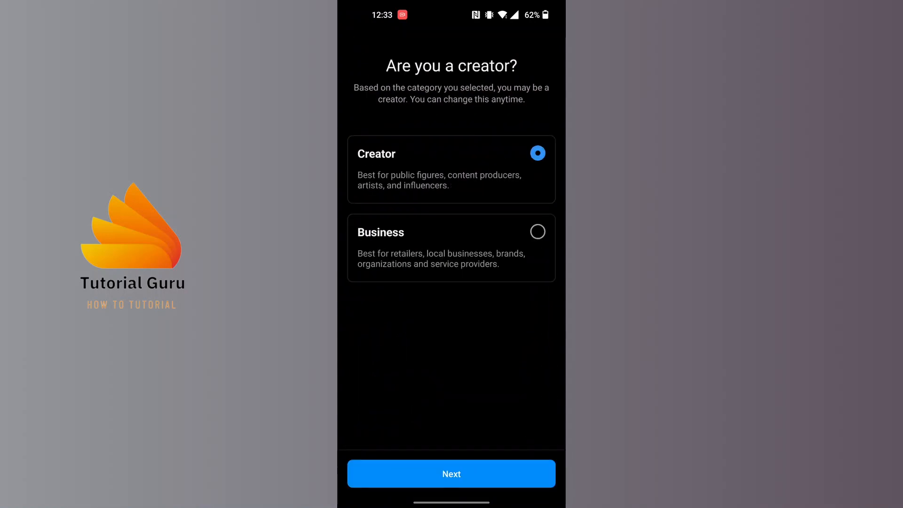
# Step: Confirm Creator, skip the Accounts Center prompt, and close the Get Inspired screen
pyautogui.click(451, 473)
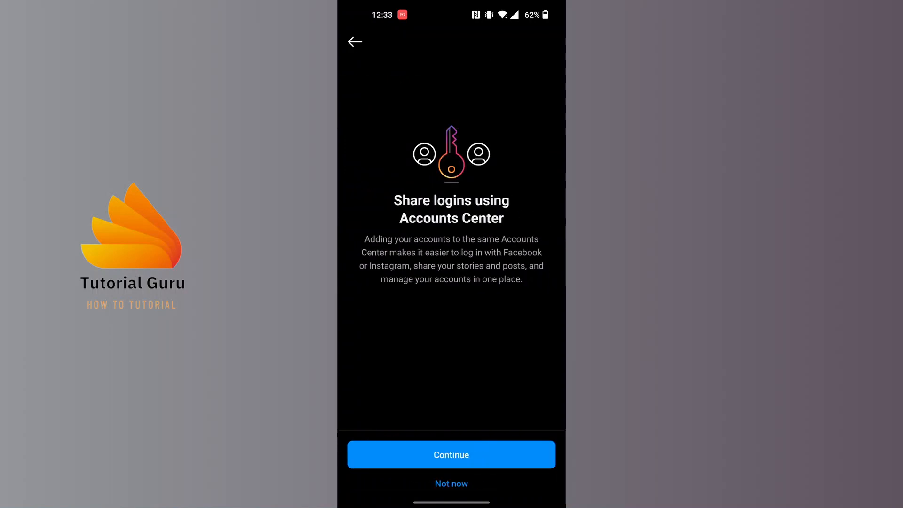
pyautogui.click(451, 454)
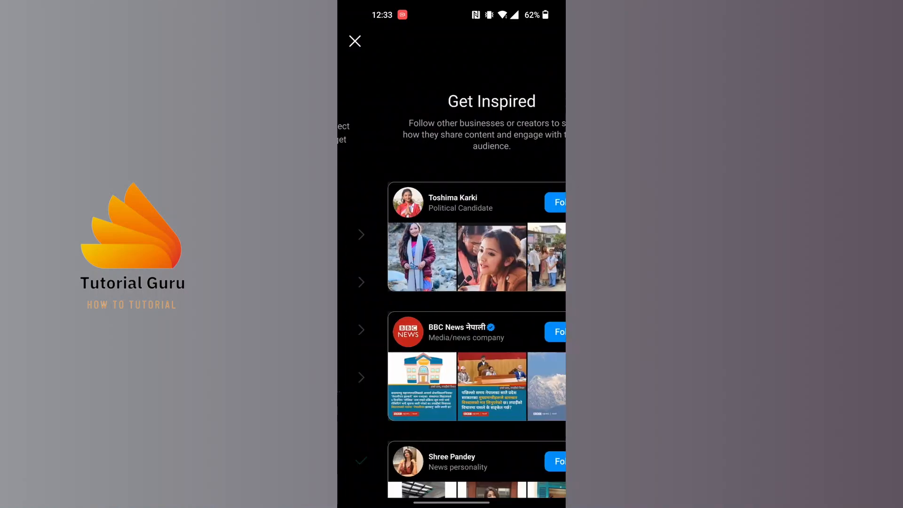
pyautogui.click(355, 41)
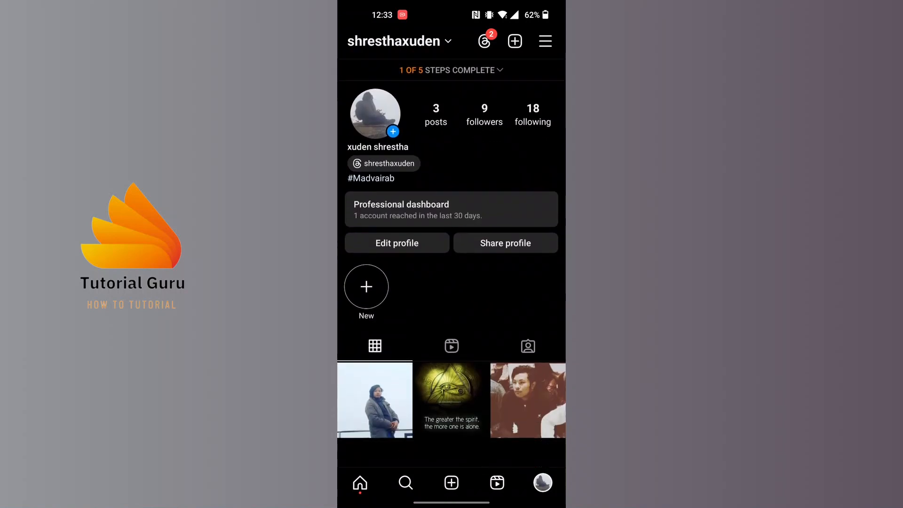
pyautogui.click(451, 70)
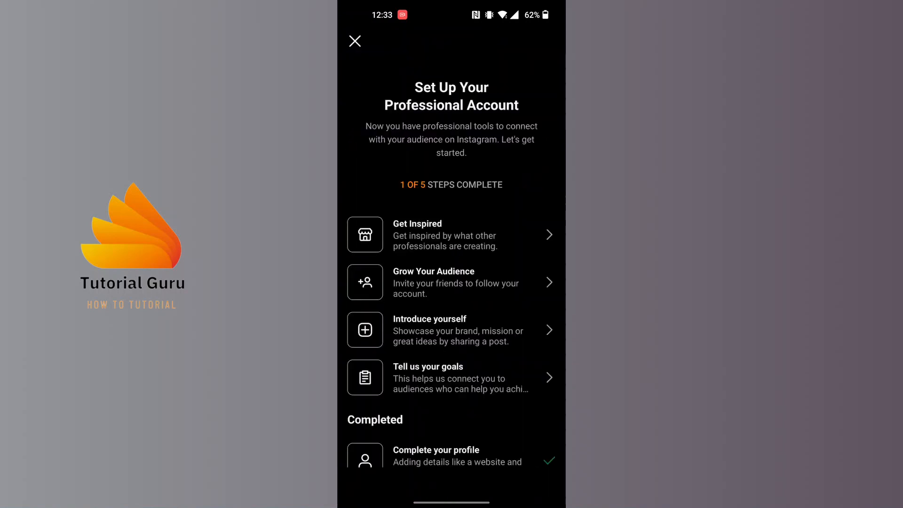
pyautogui.click(451, 330)
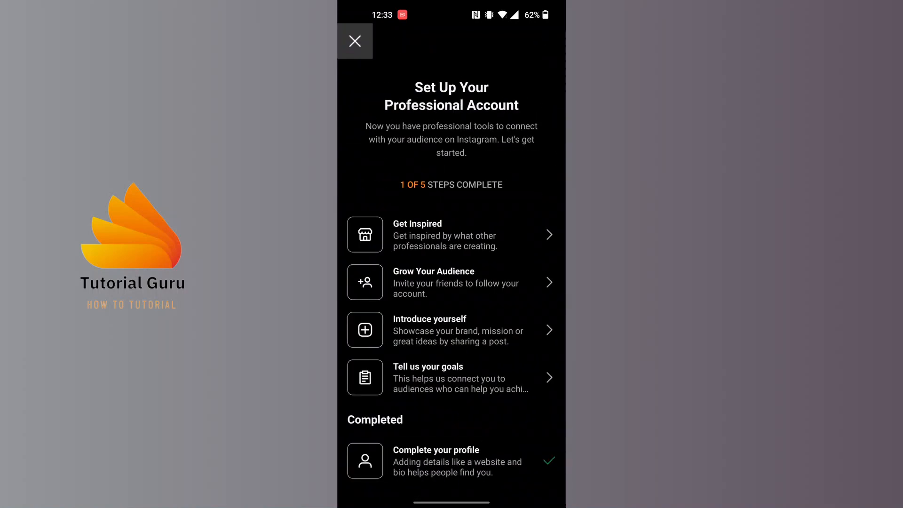
pyautogui.click(354, 40)
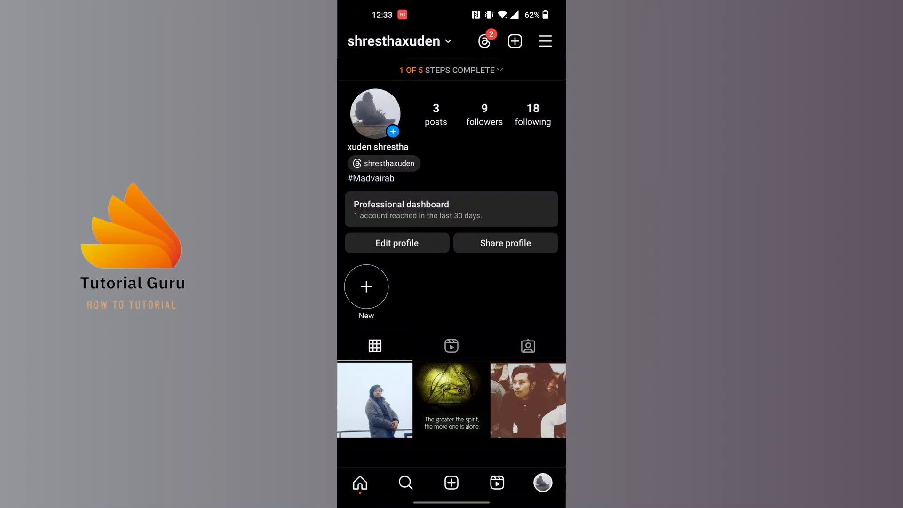